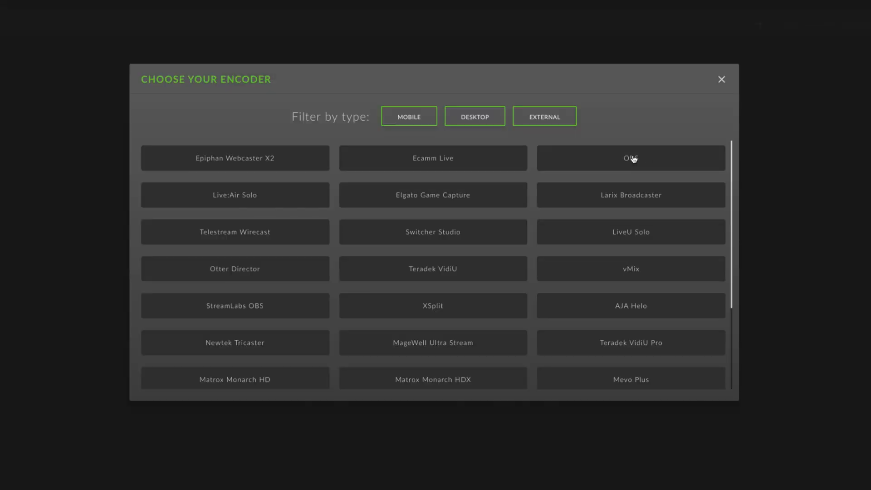
- Choose OBS as the encoder so its configuration steps appear
left_click(629, 158)
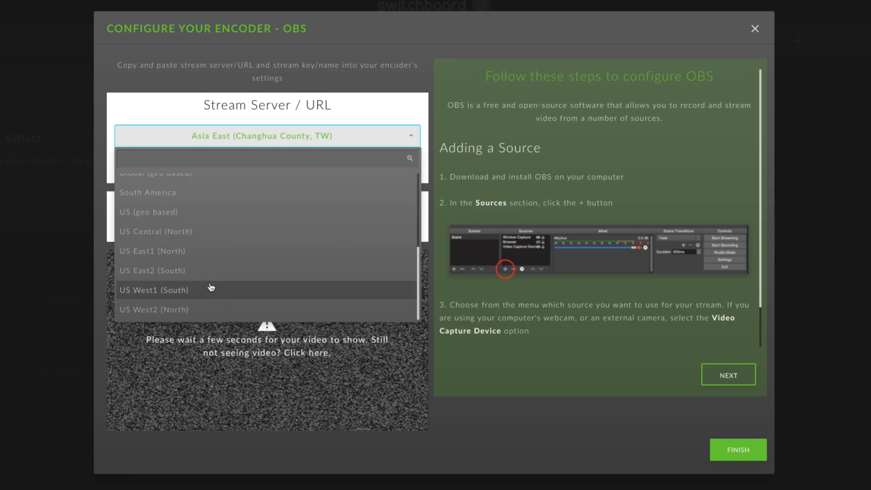
- Set the OBS stream server to US West1 (South)
left_click(155, 289)
type("C")
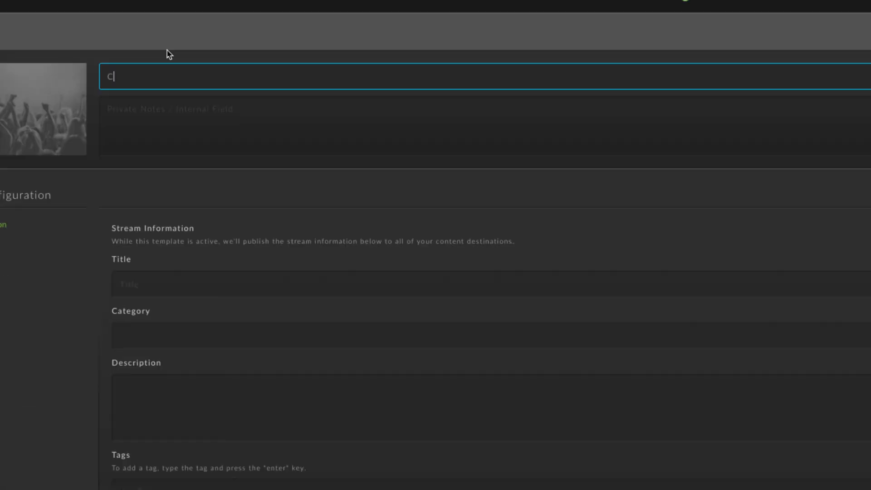
- Name the template 'Crafts with Chris', note 'Crafts with Chris live stream info', title starting 'Crafts'
type("rafts with Chris")
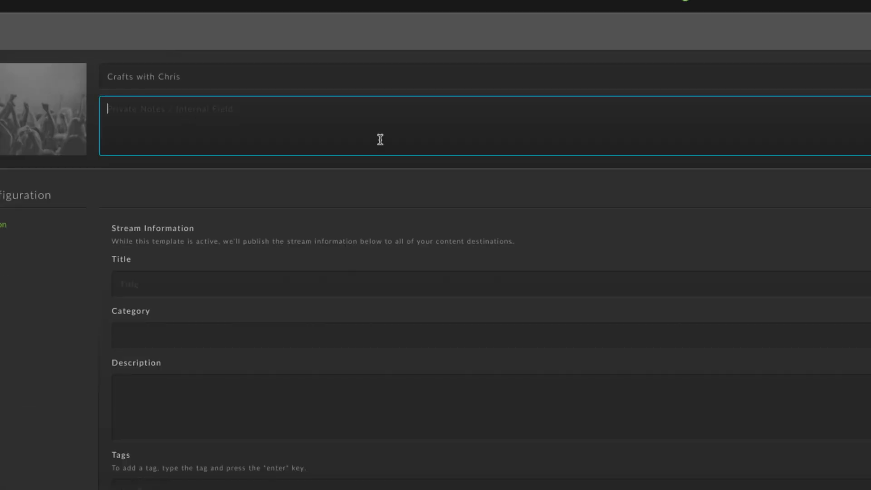
type("Crafts with Chris live stream info")
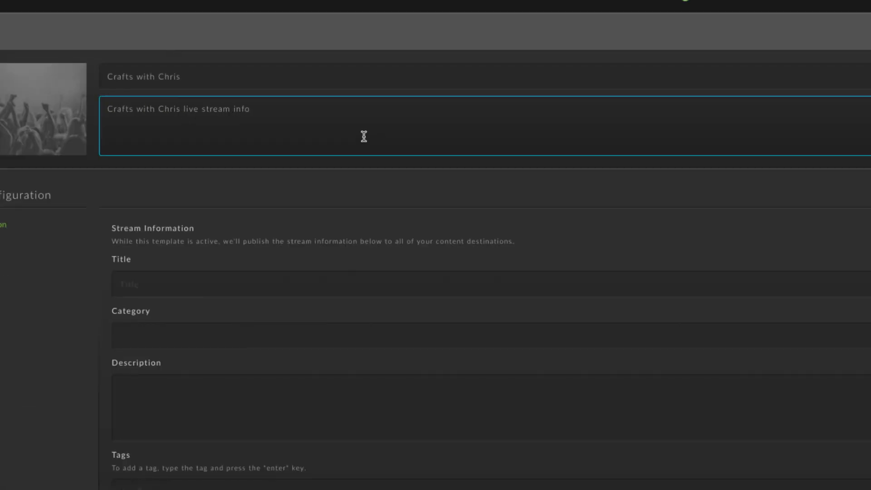
mouse_move(234, 284)
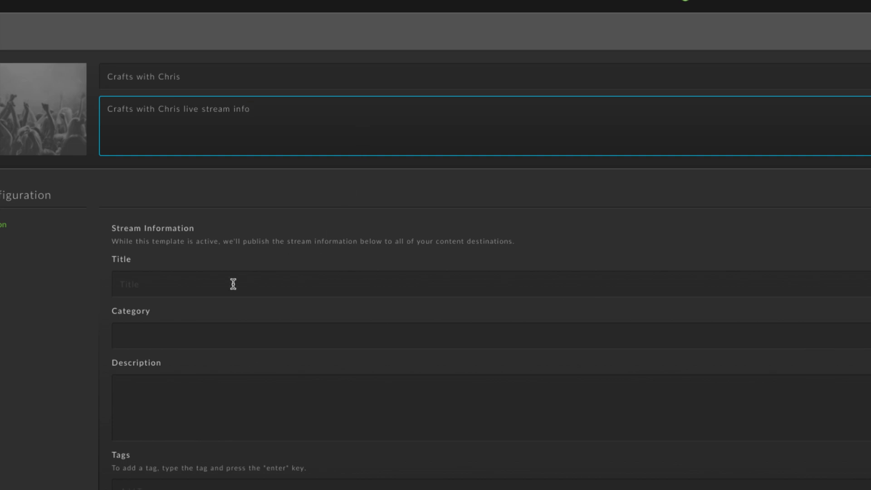
type("Crafts")
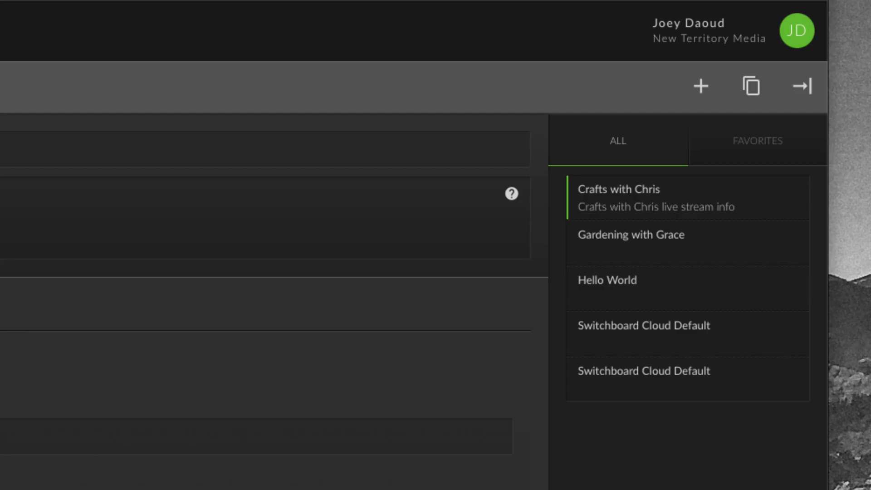
- Close the templates panel to return to the stream dashboard
left_click(750, 86)
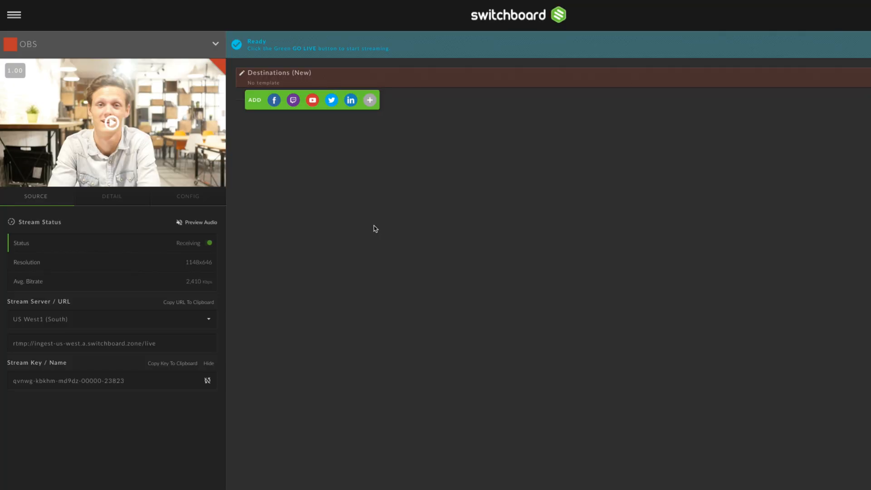
mouse_move(376, 226)
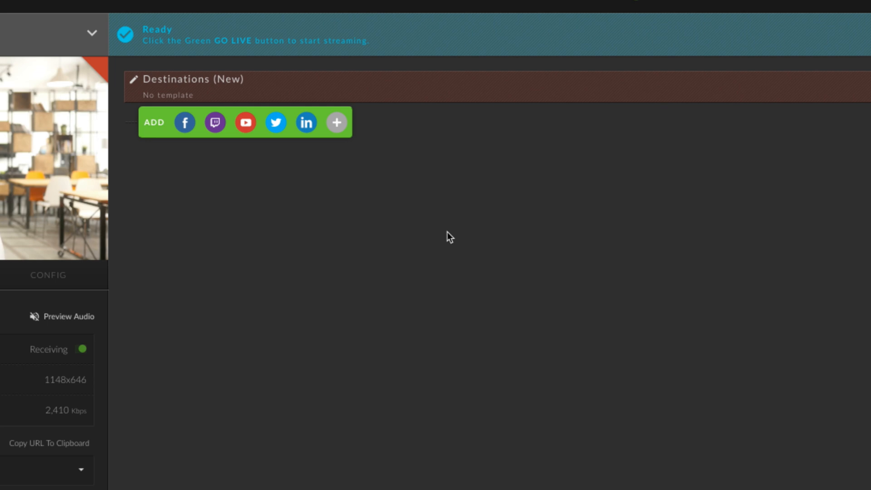
mouse_move(303, 199)
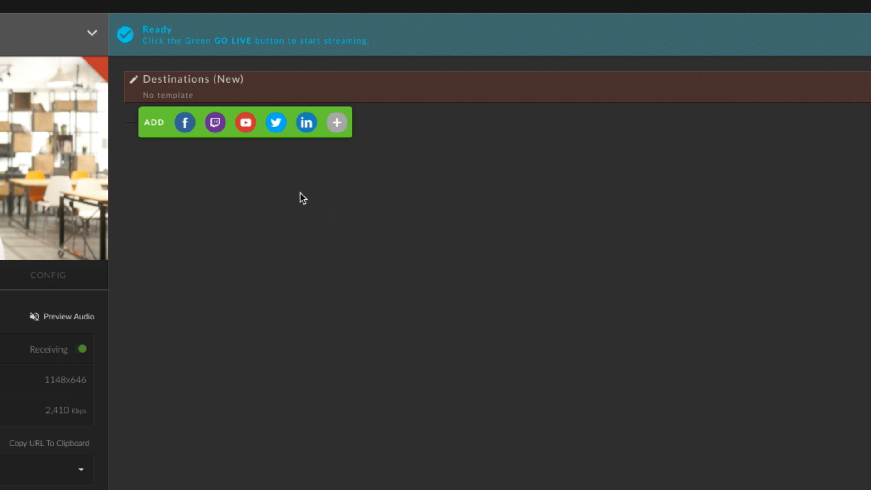
mouse_move(187, 144)
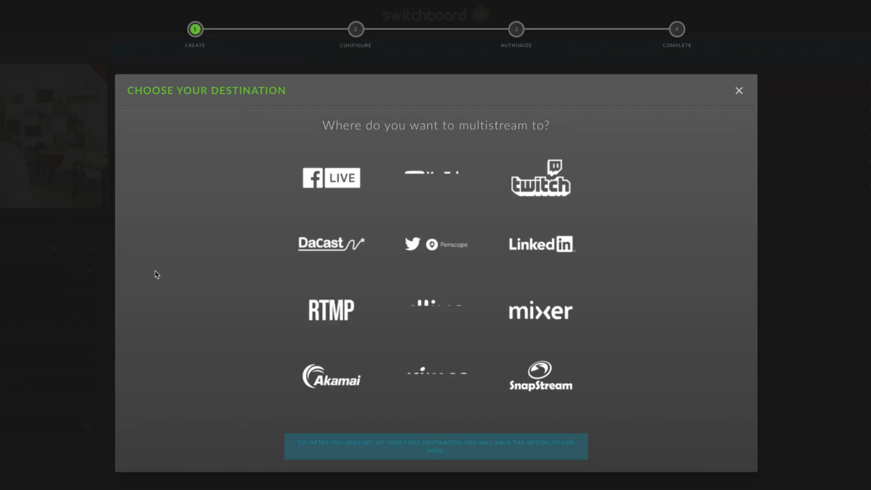
- Dismiss the Choose Your Destination dialog
left_click(738, 90)
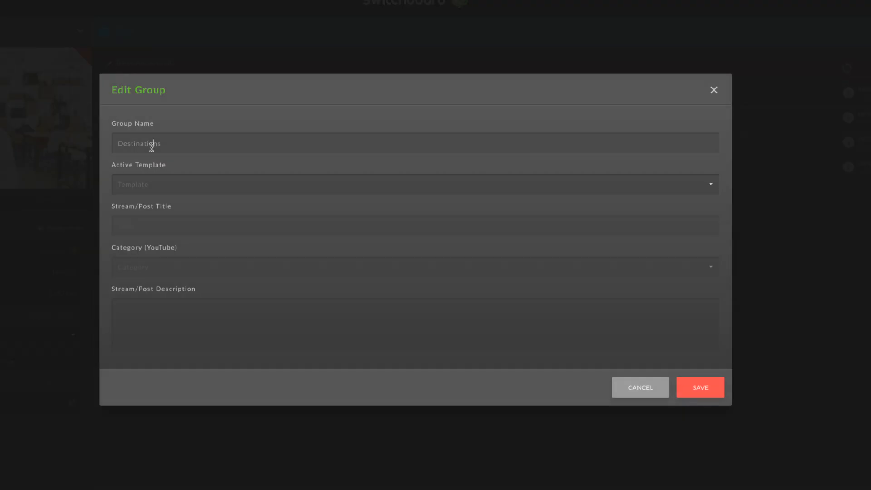
- Apply the Crafts with Chris template to the group, save it, and select all four destinations
left_click(413, 184)
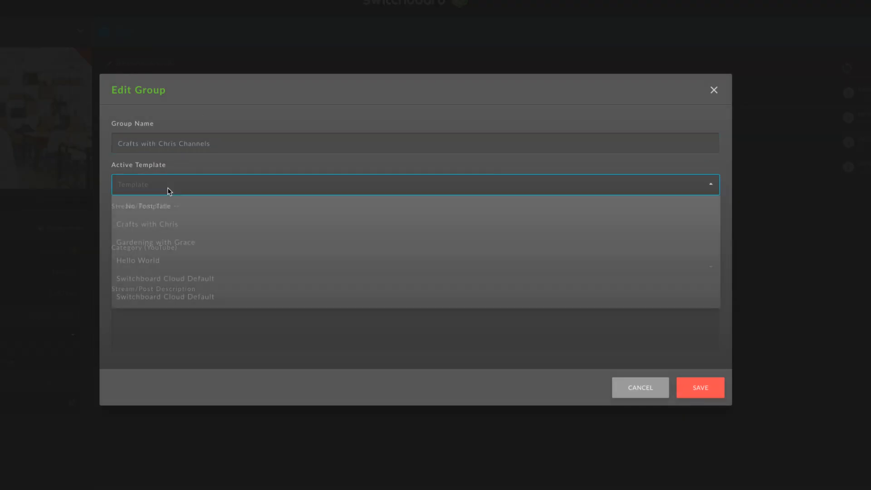
left_click(147, 224)
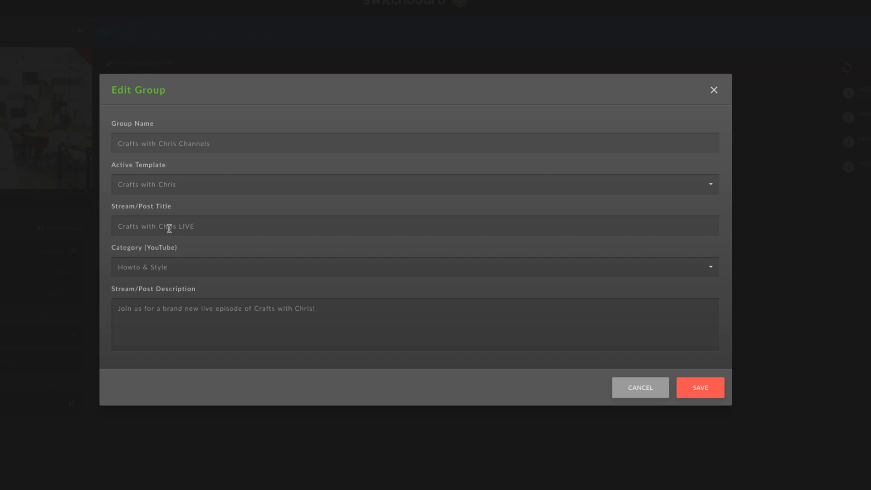
left_click(699, 388)
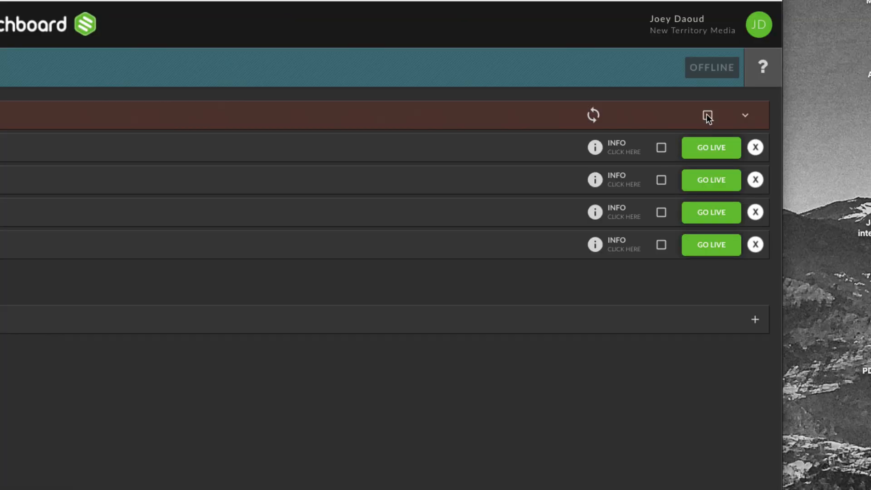
left_click(707, 115)
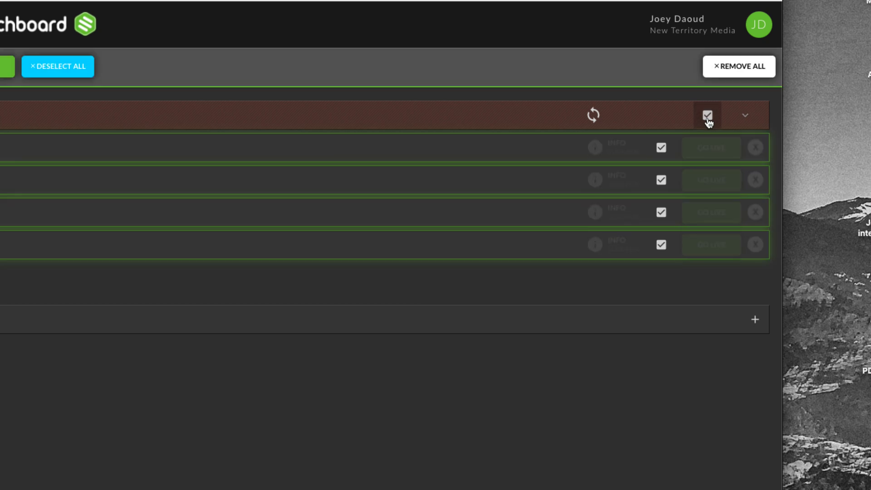